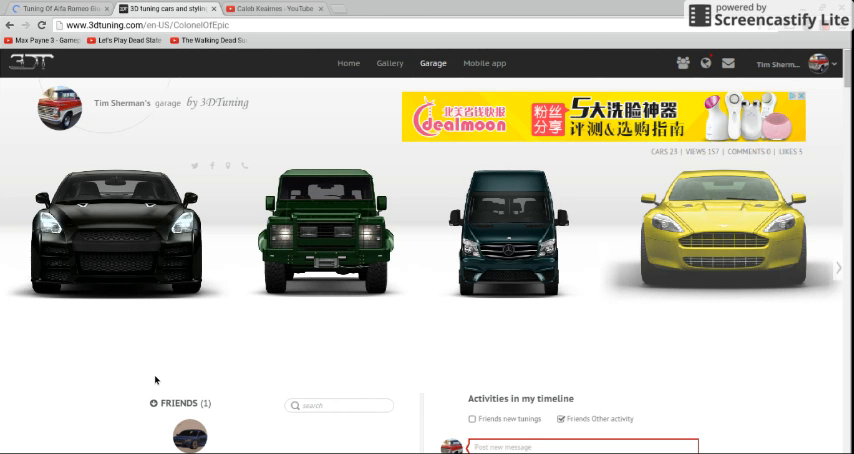
Browse the garage timeline and open the black Nissan GT-R Coupe build.
scroll("down", 3)
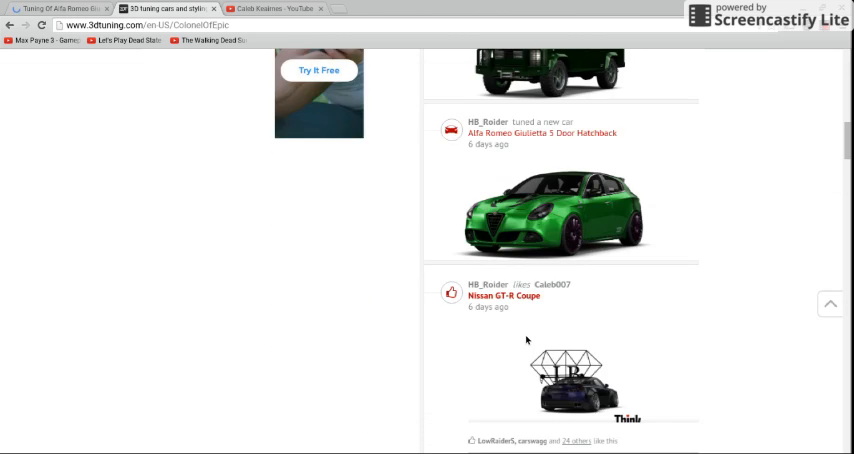
scroll("down", 3)
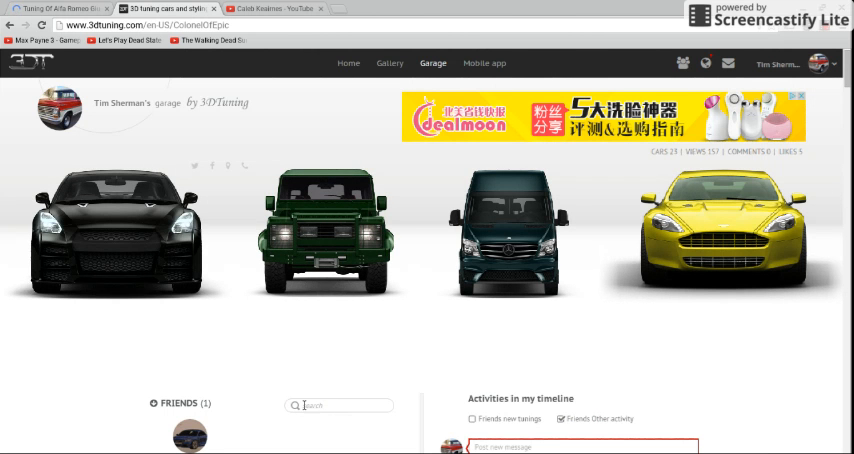
left_click(113, 235)
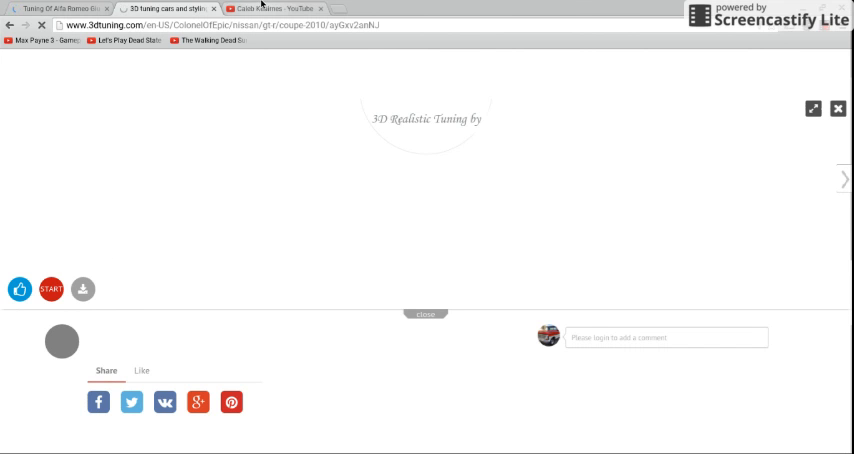
Glance at the YouTube tab, then return to the loaded GT-R build.
left_click(275, 8)
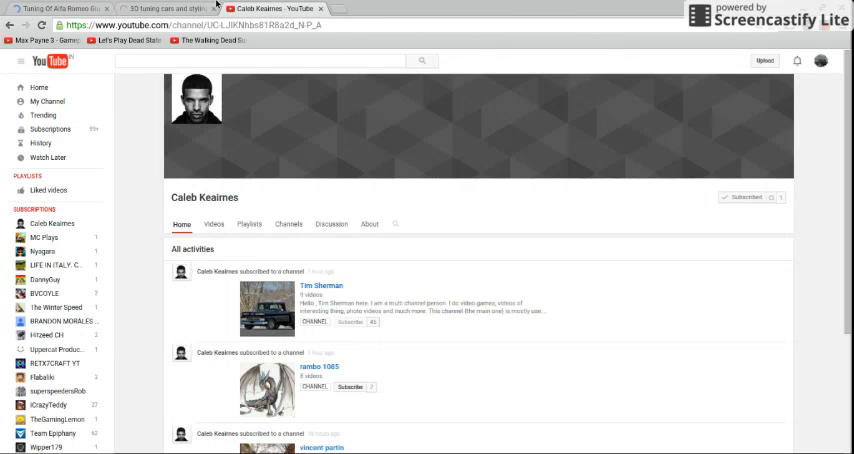
left_click(170, 8)
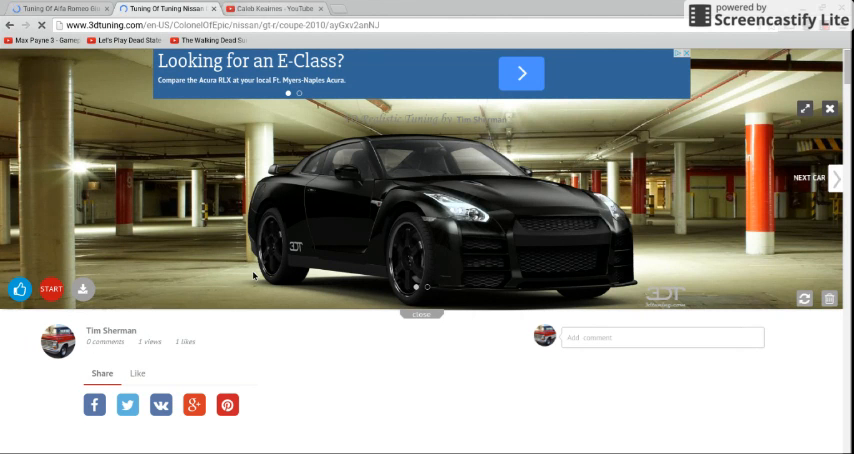
mouse_move(553, 233)
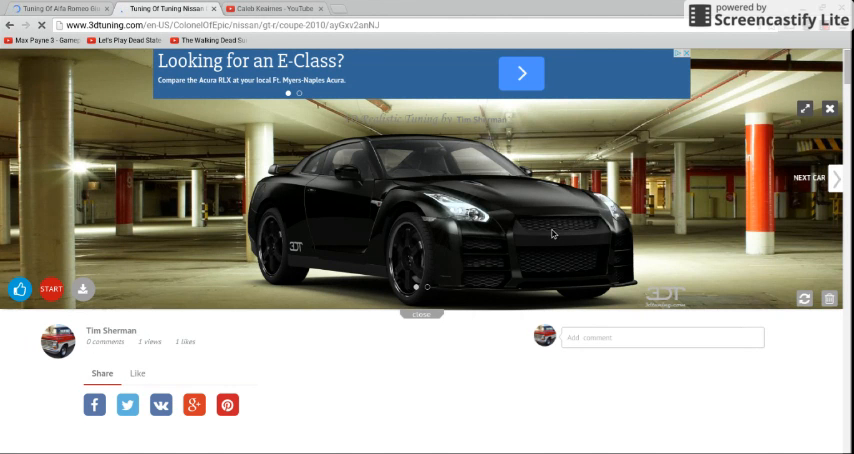
mouse_move(740, 170)
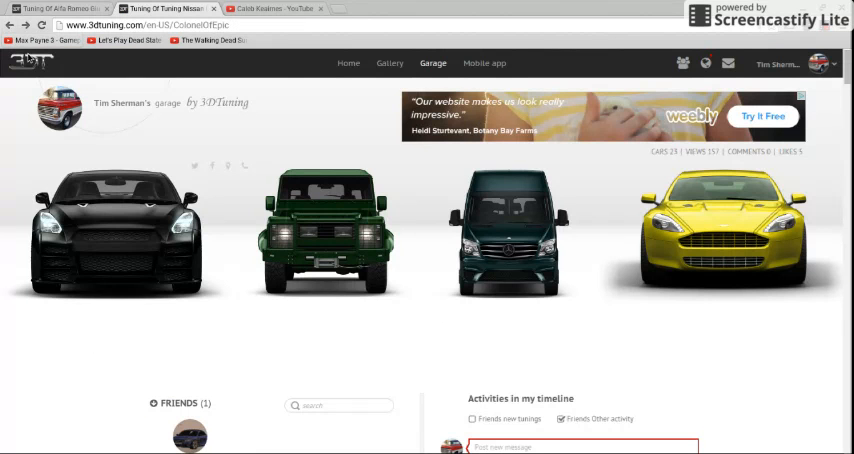
mouse_move(127, 261)
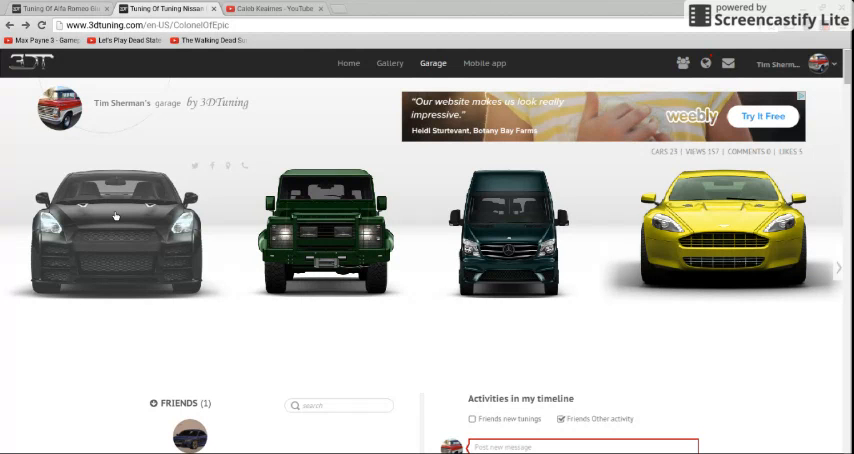
mouse_move(195, 240)
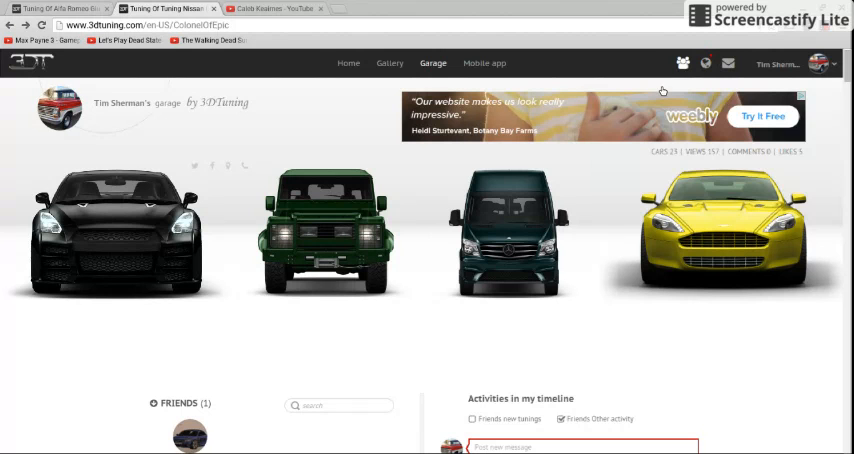
Check the garage notifications, then go to the YouTube channel page.
left_click(706, 63)
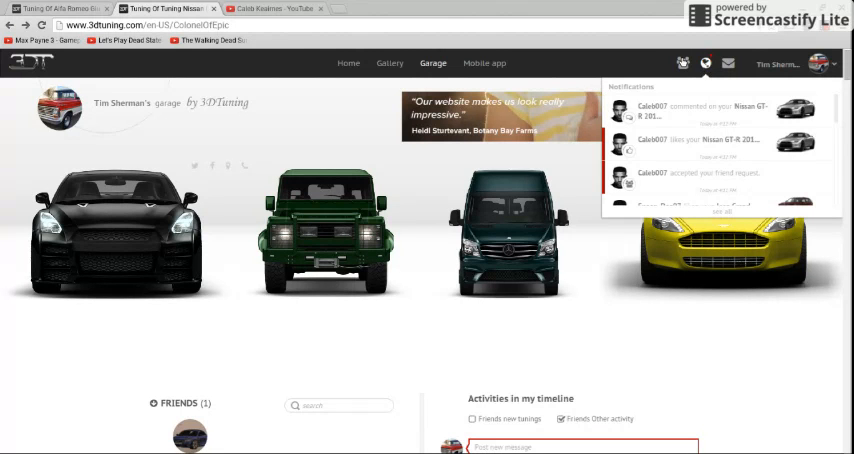
left_click(290, 8)
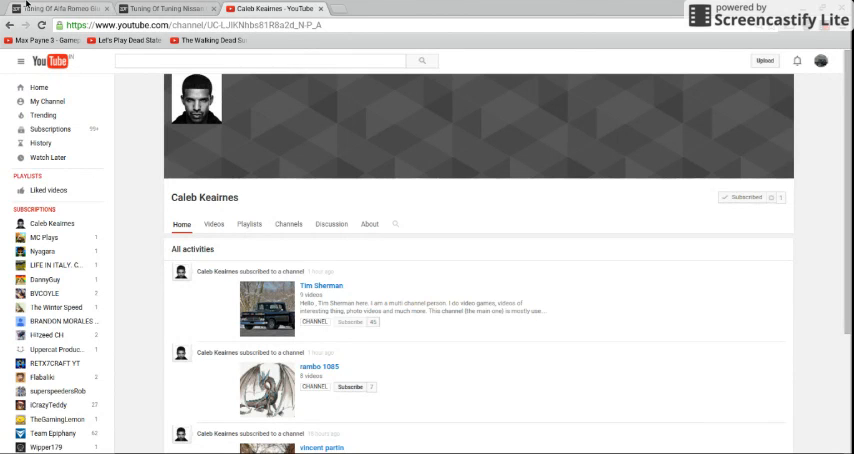
Browse Caleb Keairnes's YouTube activity feed and recheck the 3DTuning notifications.
left_click(65, 8)
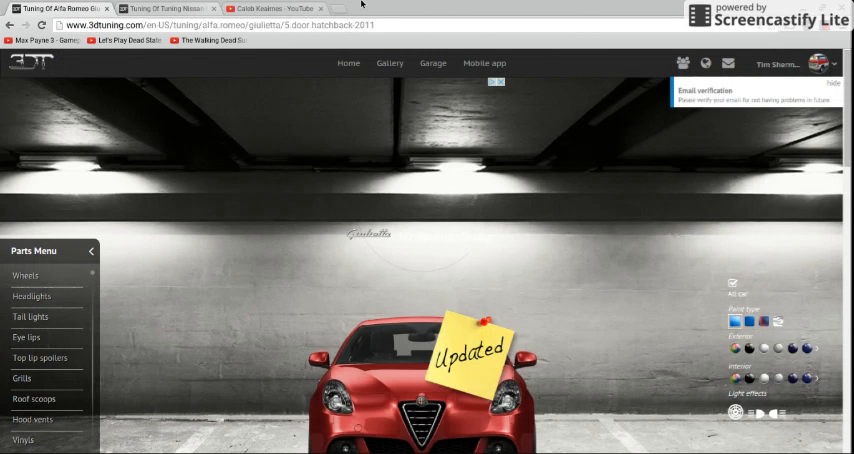
left_click(255, 8)
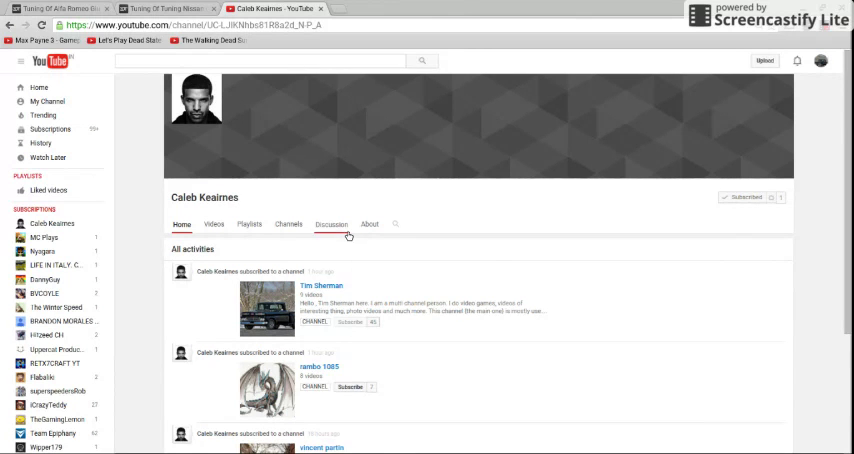
scroll("down", 3)
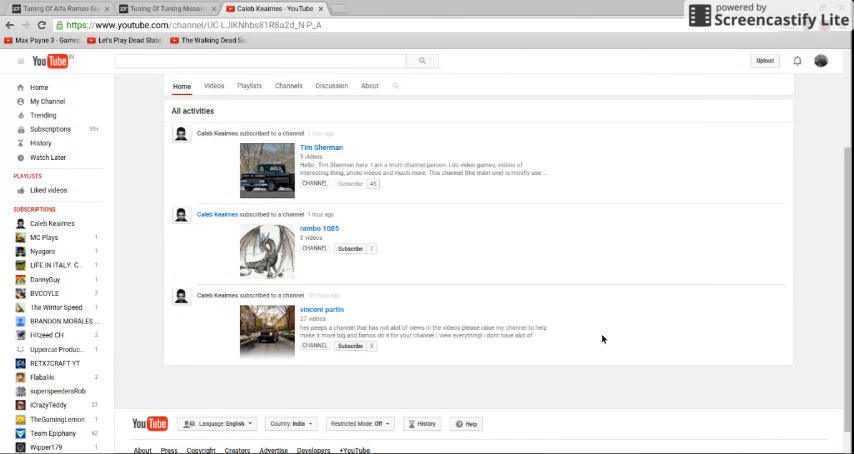
scroll("up", 3)
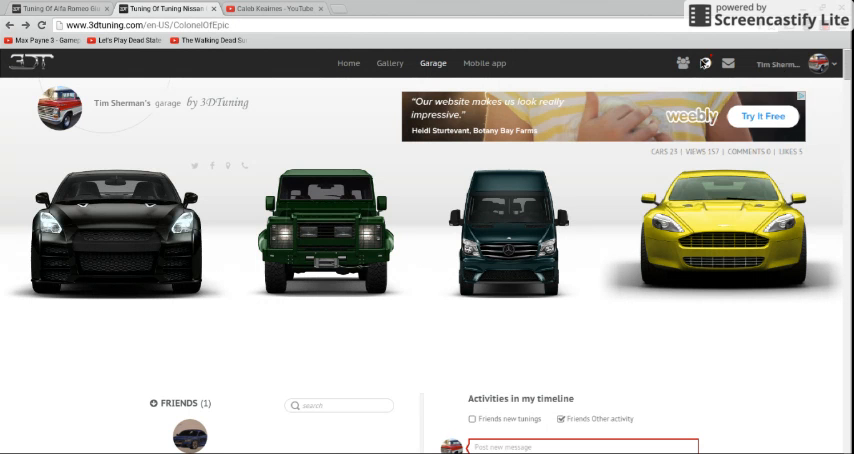
left_click(705, 63)
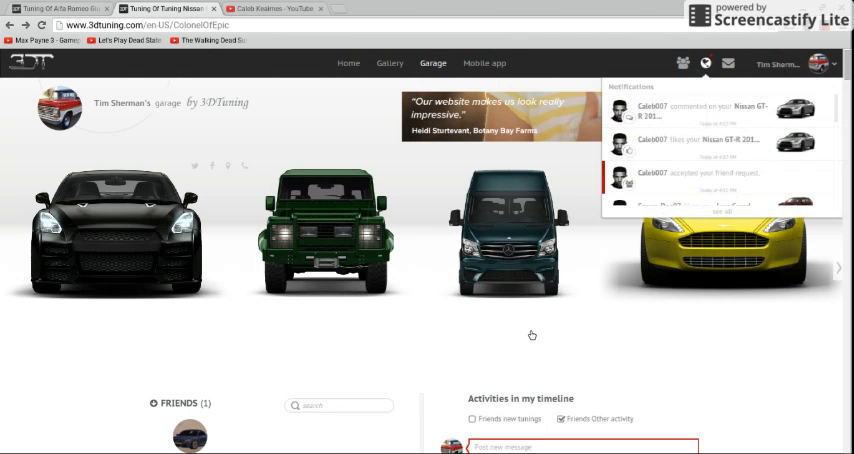
left_click(270, 8)
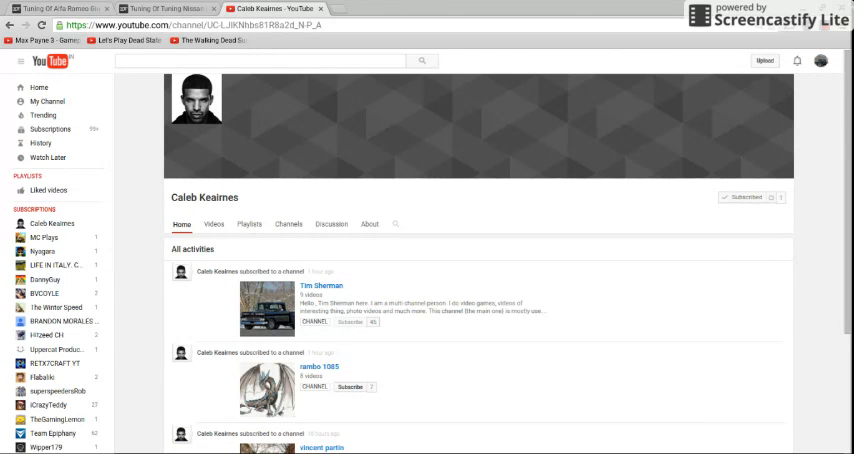
mouse_move(532, 295)
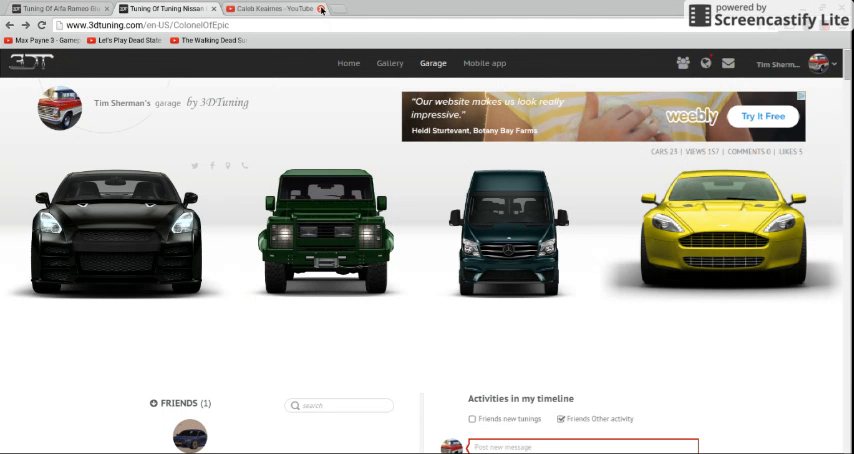
Close the YouTube and Nissan GT-R tabs, keeping only the Giulietta page.
left_click(321, 9)
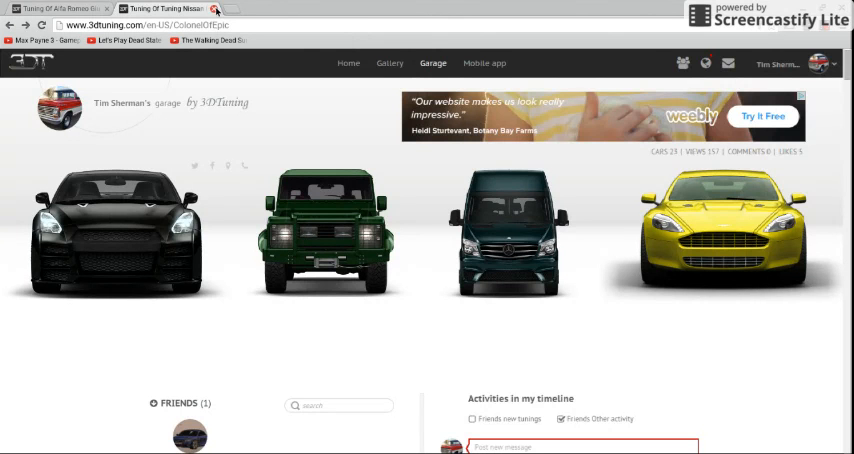
left_click(65, 8)
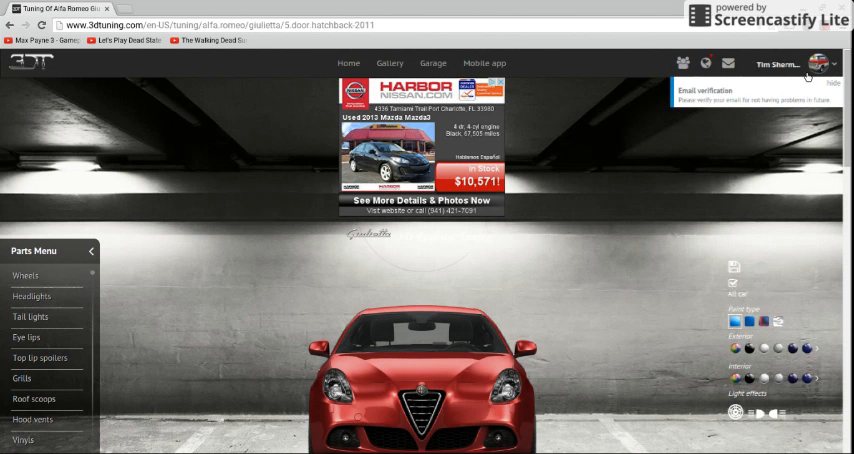
mouse_move(673, 240)
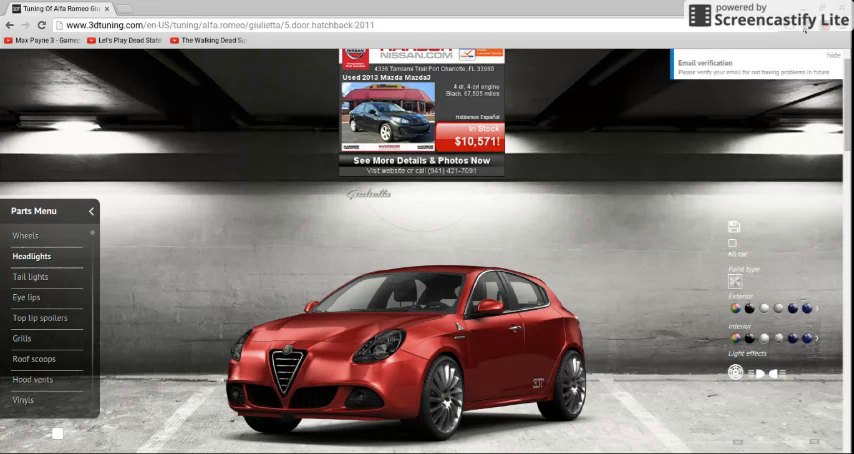
mouse_move(490, 255)
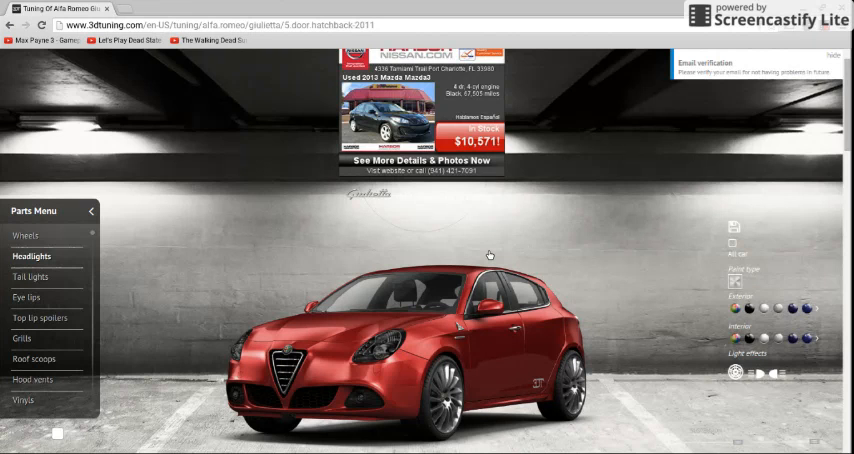
Show the Giulietta's headlight options, including Factory and Factory 2.
left_click(31, 256)
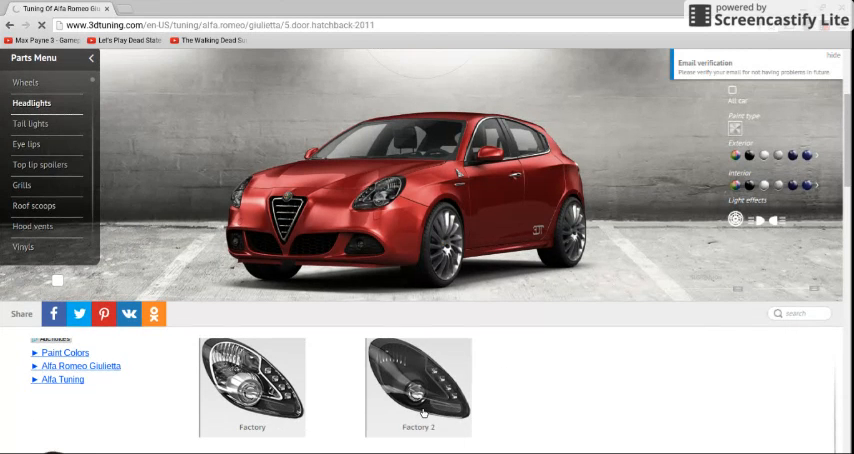
scroll("down", 3)
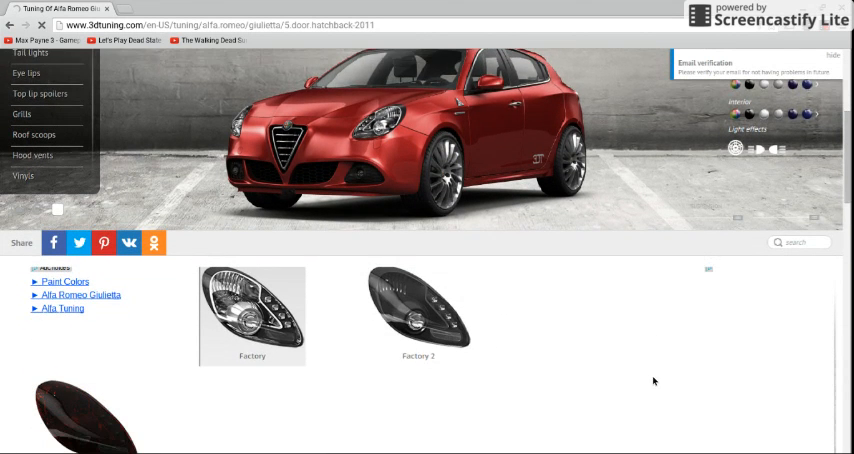
scroll("down", 3)
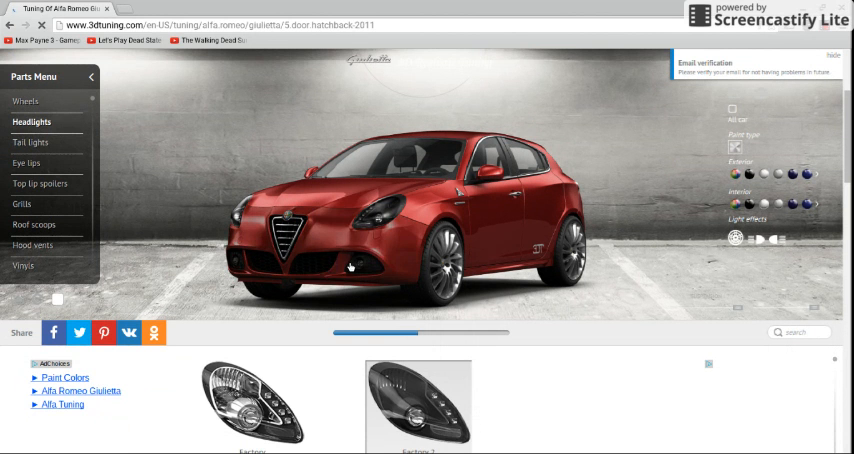
Turn the Giulietta to its rear and list its tail light options.
scroll("down", 3)
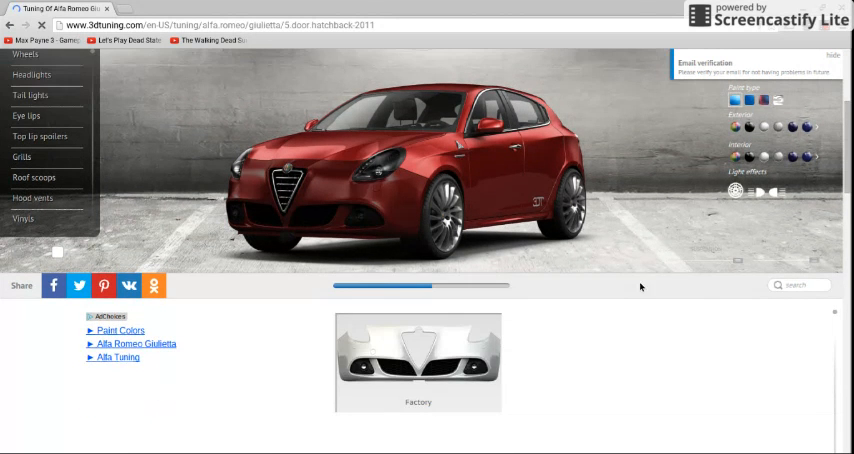
scroll("down", 3)
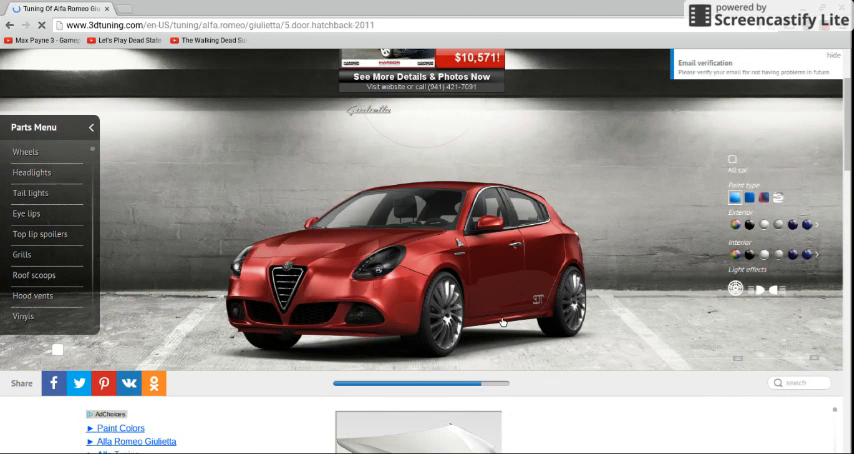
scroll("down", 3)
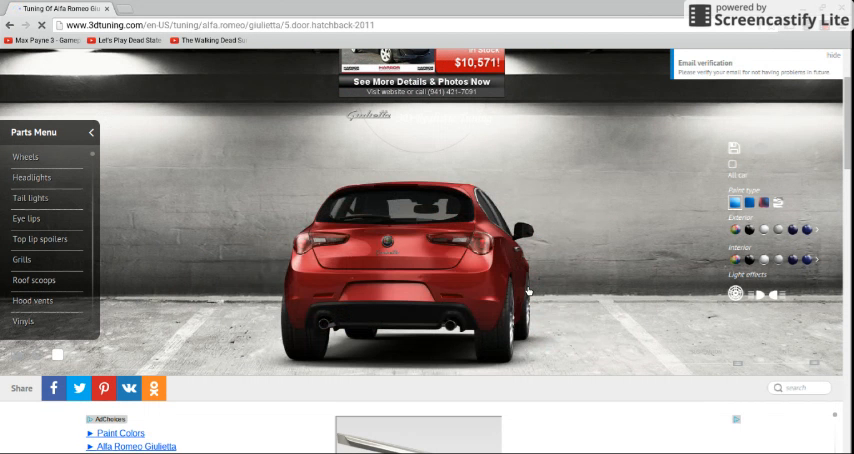
mouse_move(361, 281)
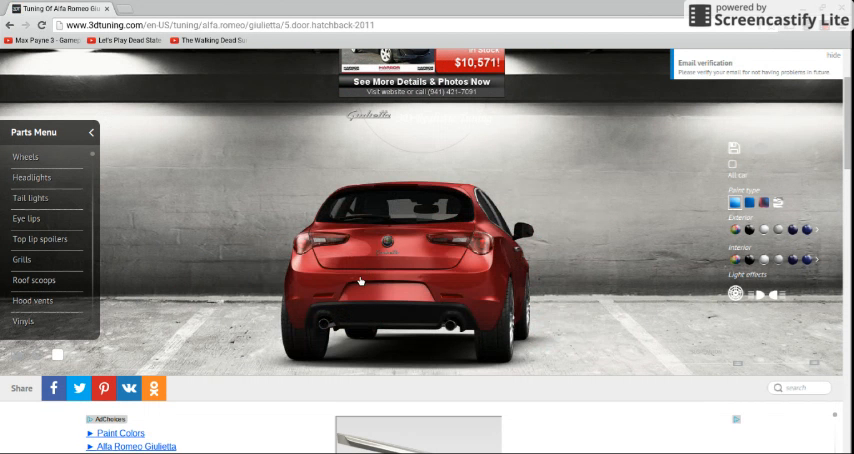
scroll("down", 3)
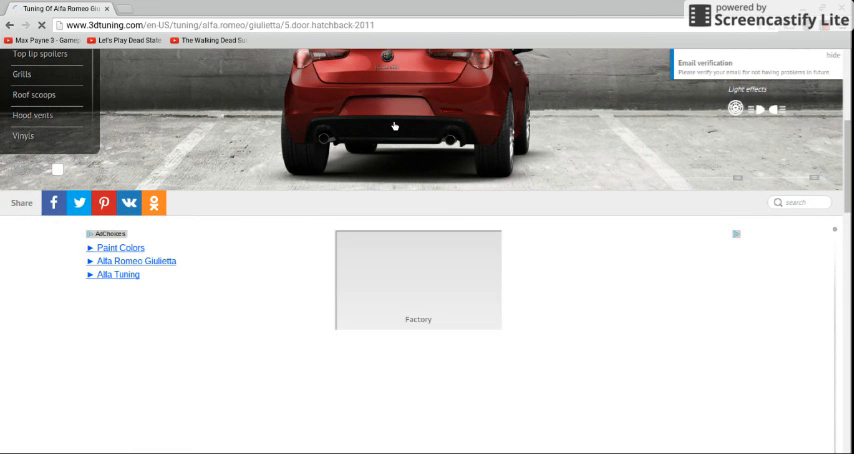
scroll("down", 3)
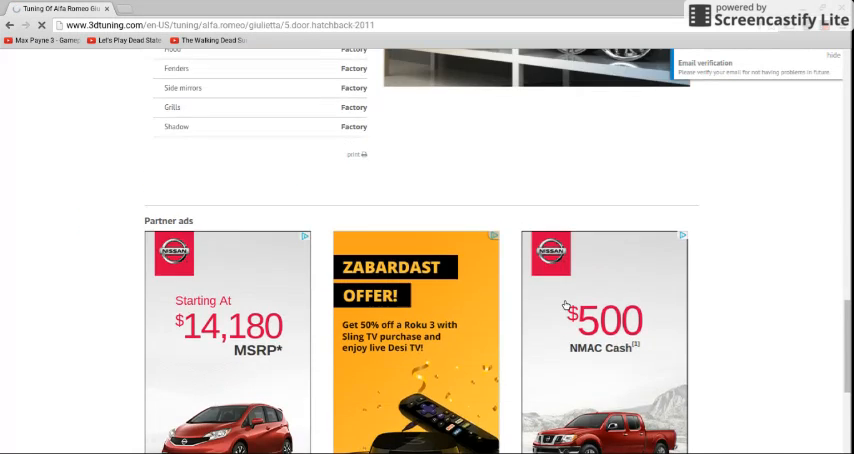
scroll("up", 3)
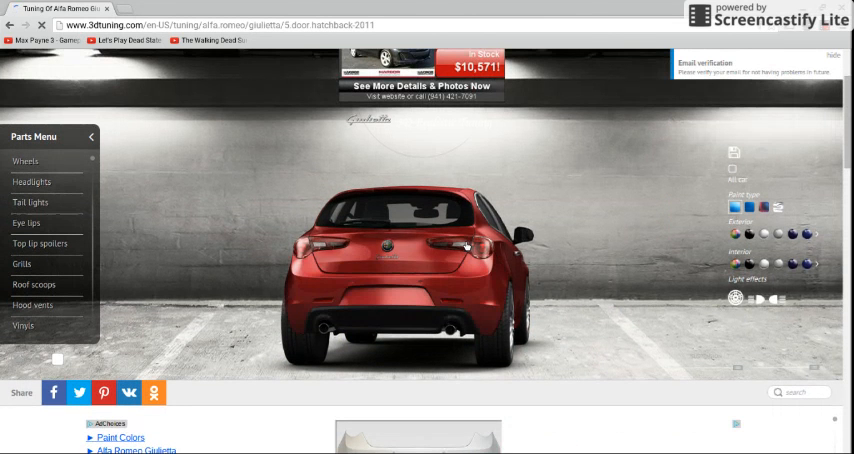
left_click(30, 202)
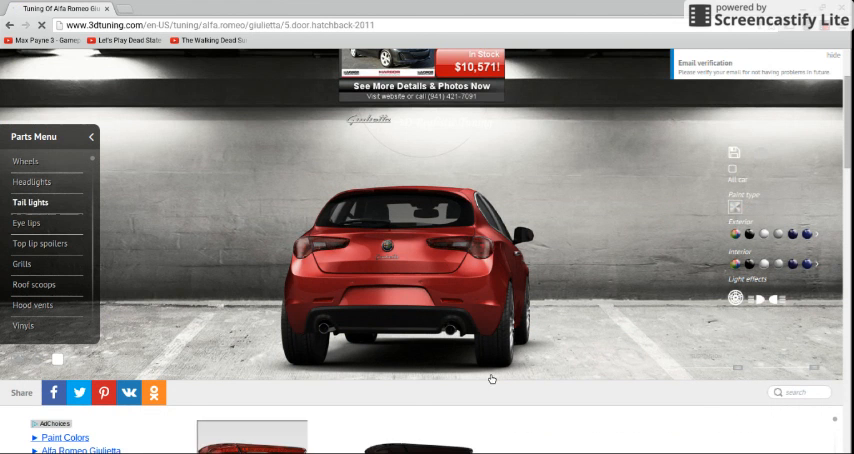
Fit dark smoked tail lights to the Giulietta and show the wheel choices.
scroll("down", 3)
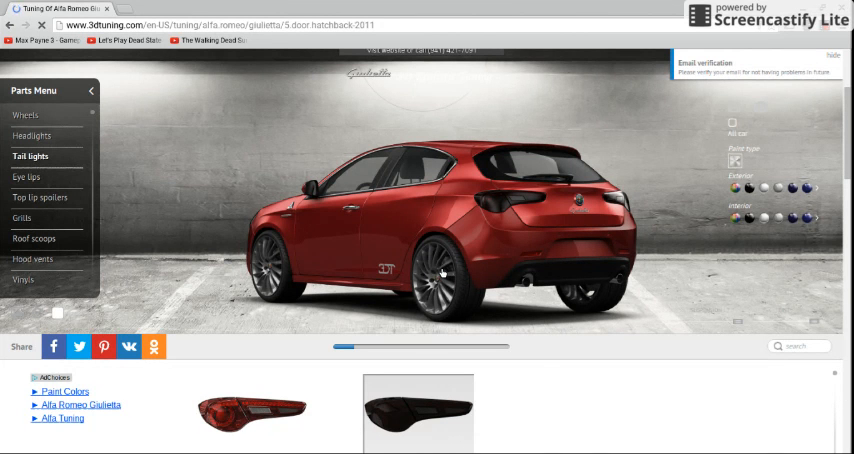
left_click(25, 114)
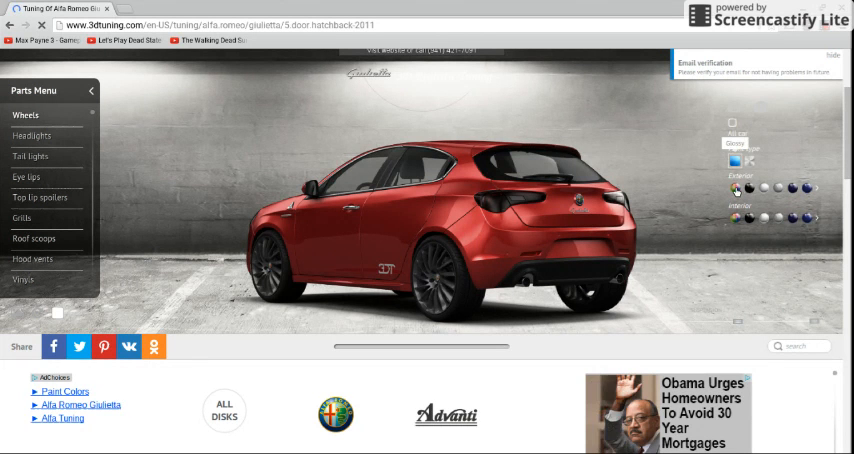
Open the multicolour custom paint palette from the wheel options.
left_click(735, 187)
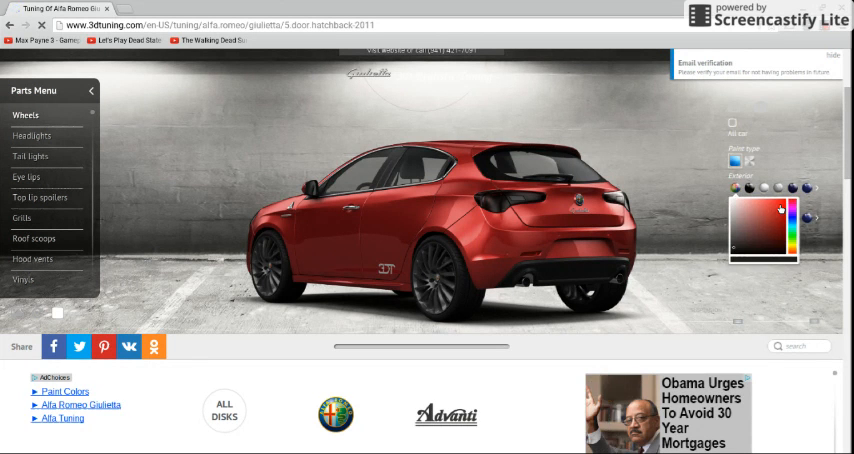
Pick a near-black shade, painting the body and wheels dark grey-black.
left_click(766, 232)
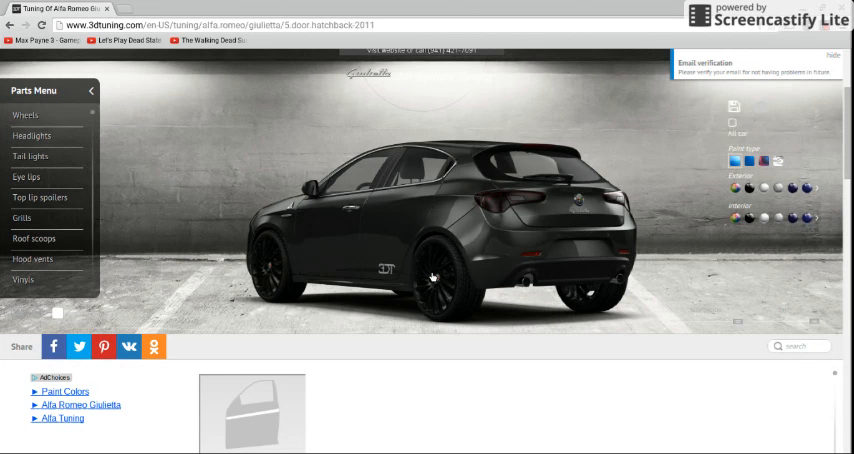
mouse_move(617, 290)
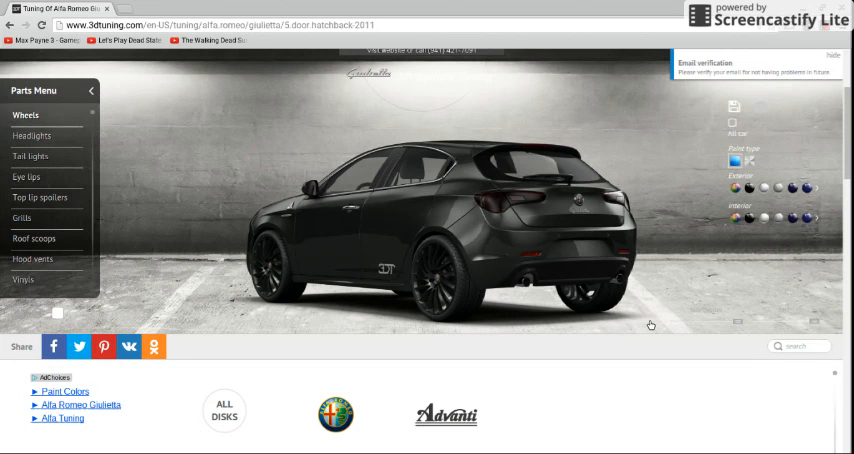
mouse_move(704, 271)
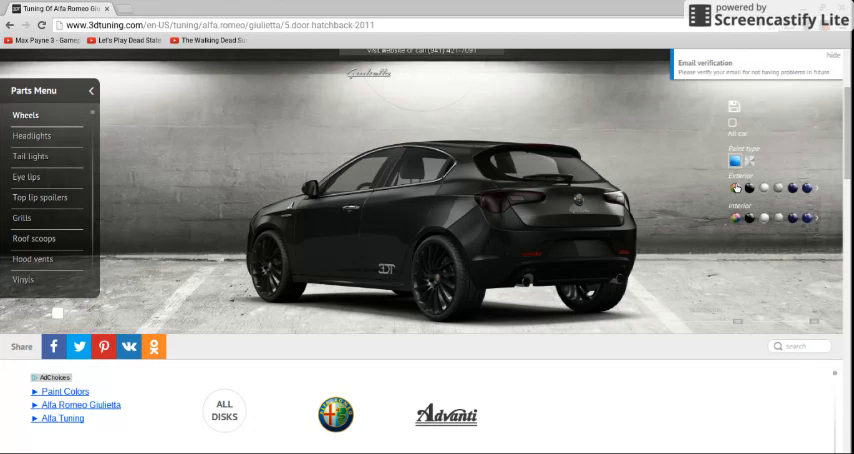
Try green on the wheels, then paint the whole car teal with All car ticked.
left_click(736, 188)
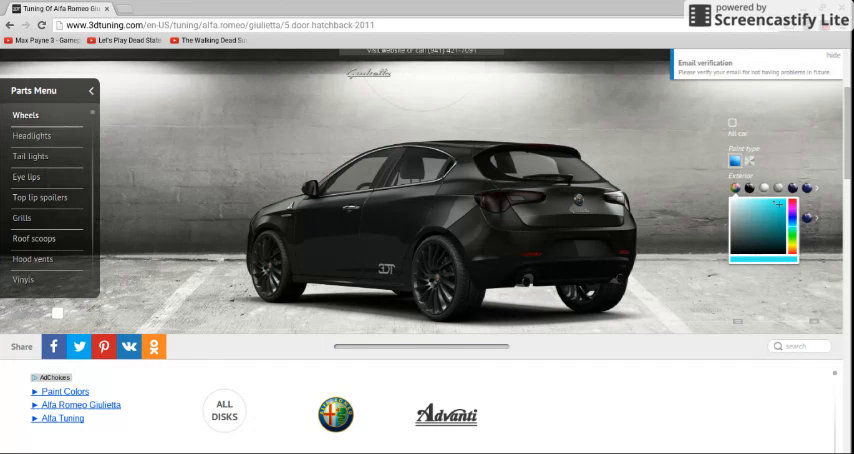
left_click(778, 201)
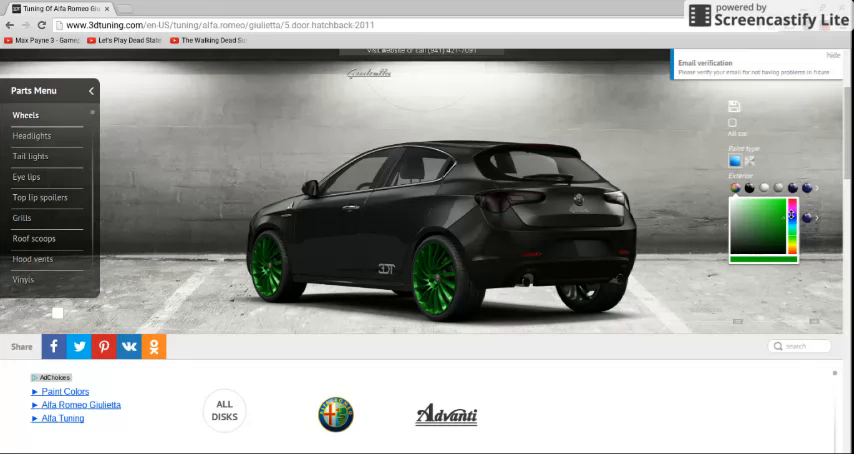
left_click(790, 210)
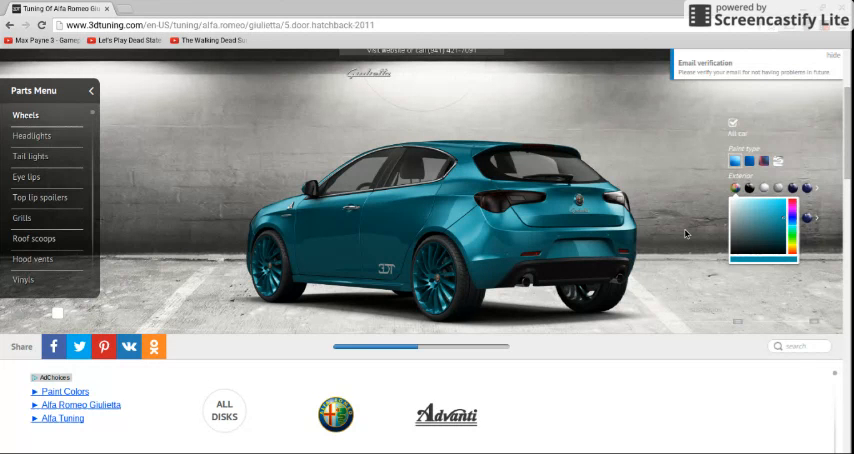
Replace the teal with a bright metallic orange on the body and wheels.
left_click(734, 188)
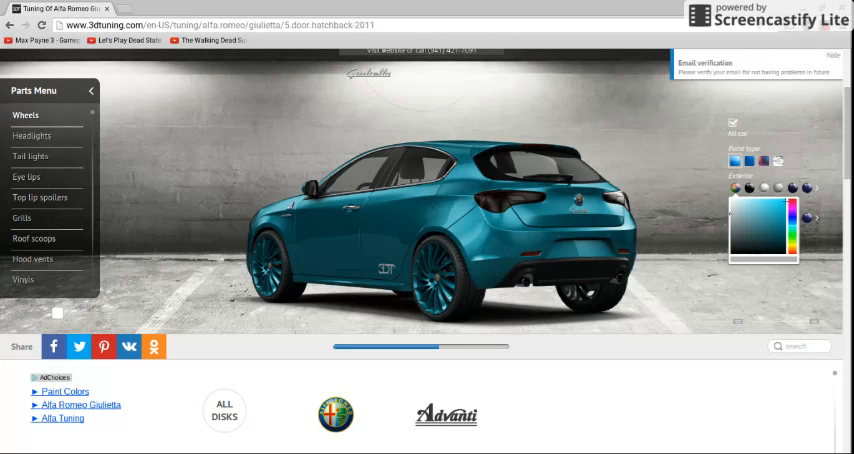
left_click(791, 253)
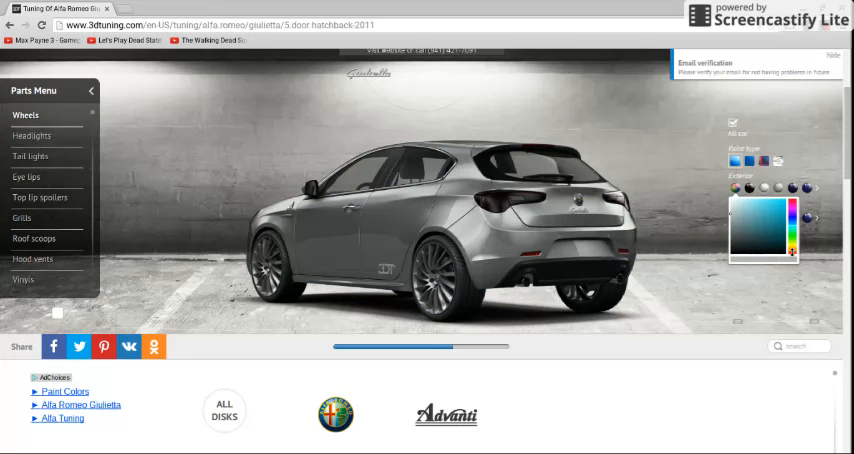
left_click(800, 200)
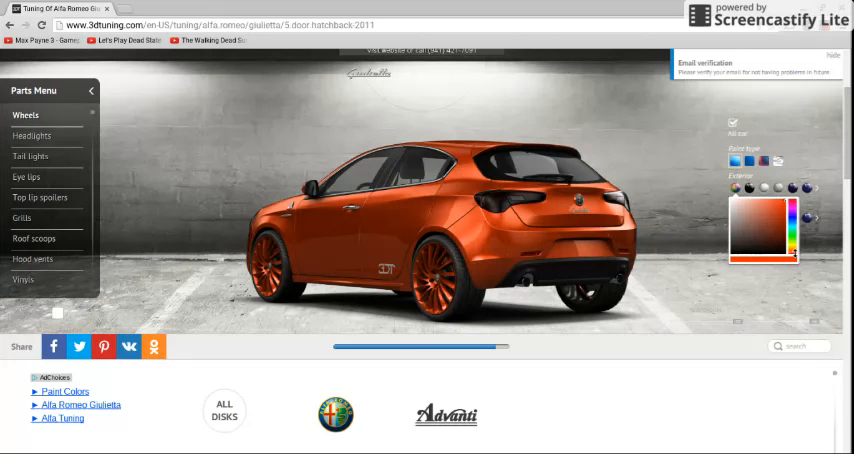
Confirm the orange body and return the wheels to dark grey.
left_click(800, 262)
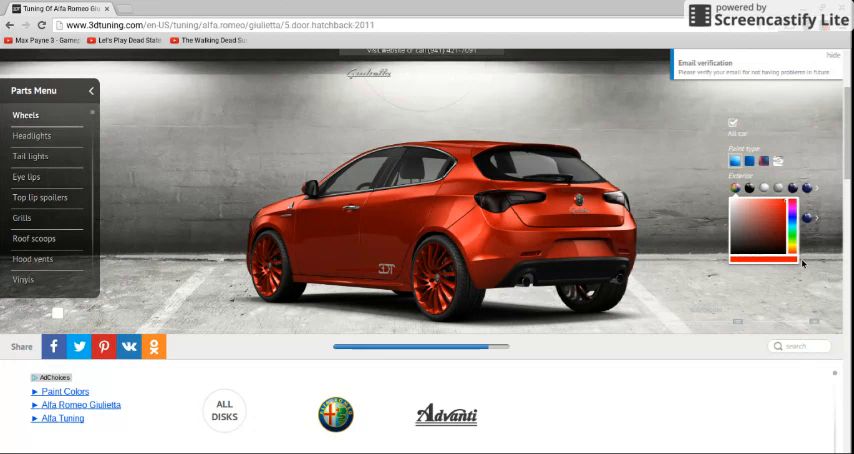
mouse_move(766, 227)
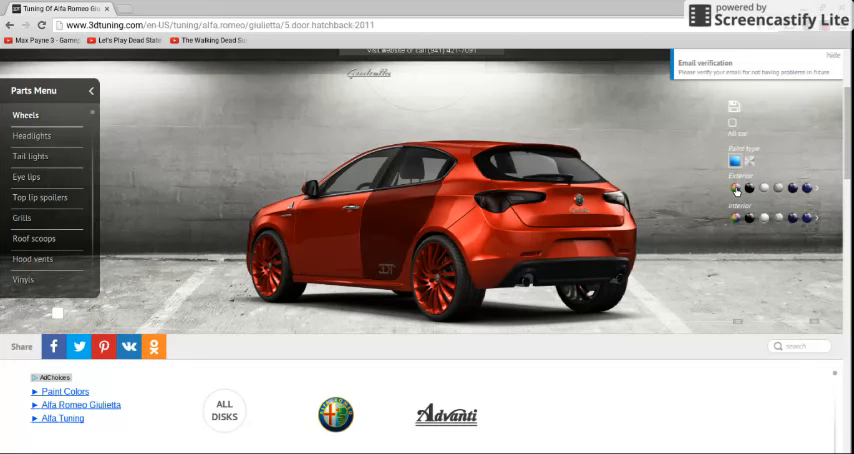
left_click(747, 188)
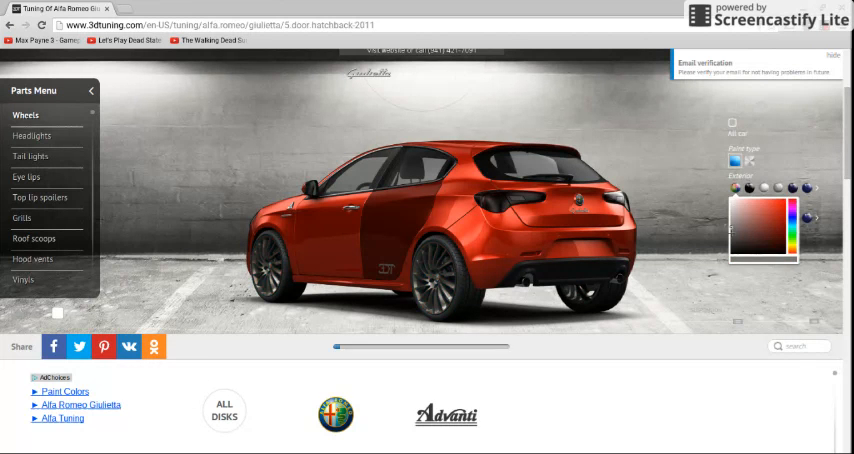